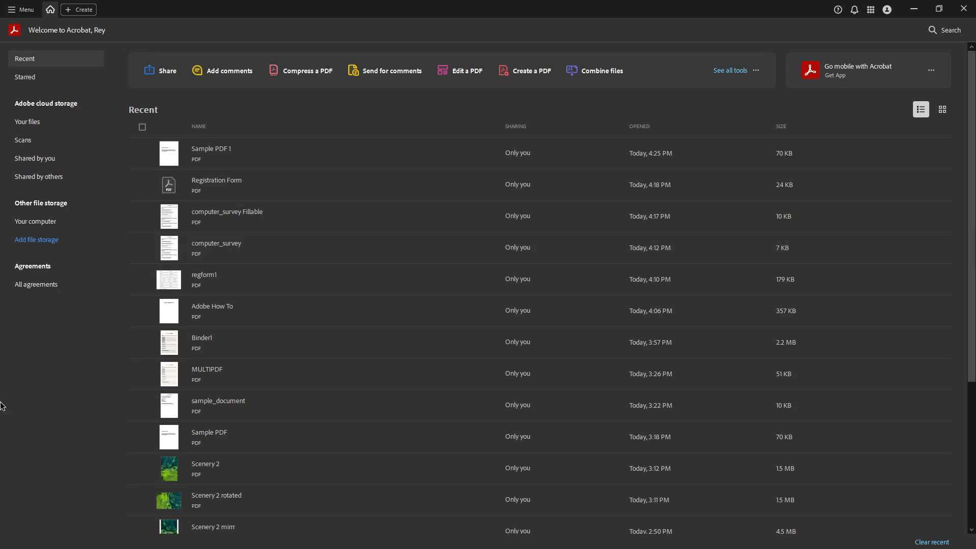
mouse_move(36, 433)
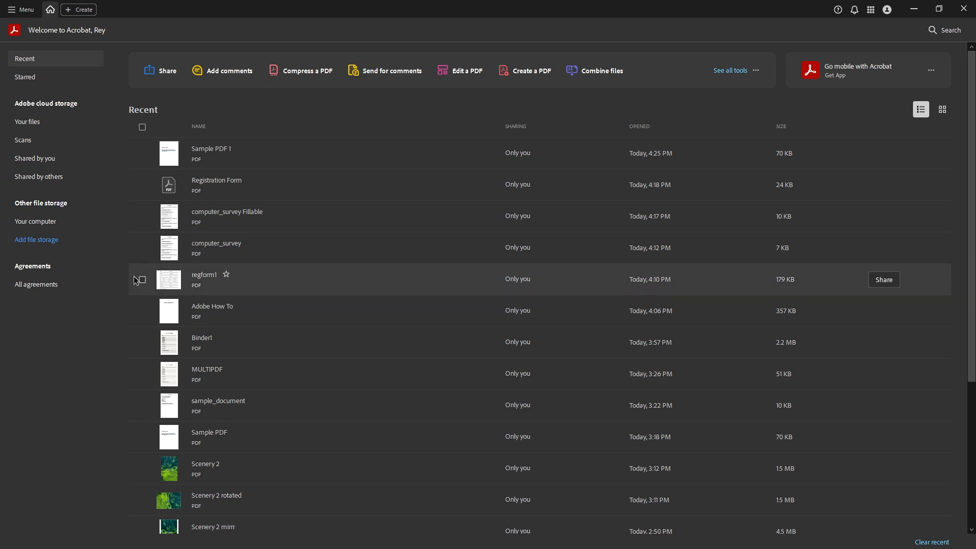
mouse_move(112, 240)
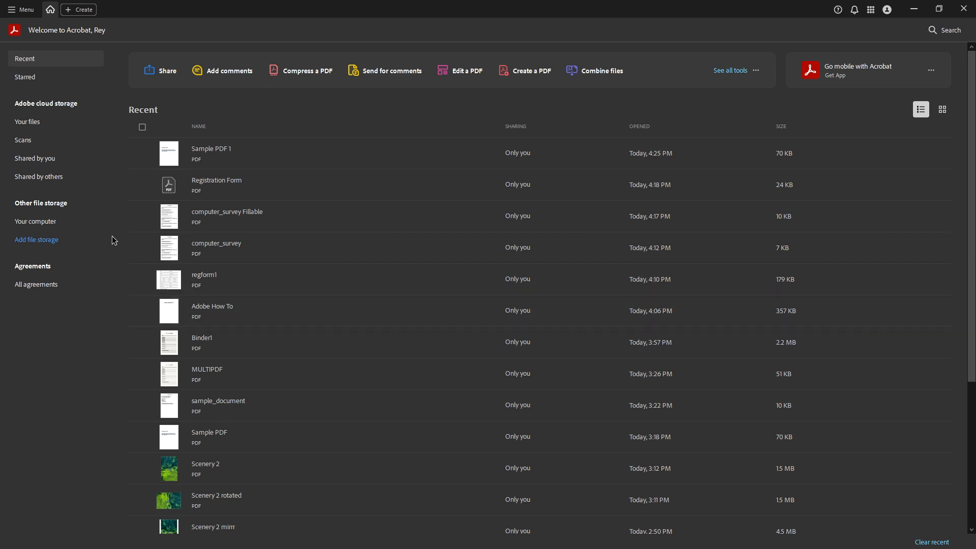
mouse_move(121, 217)
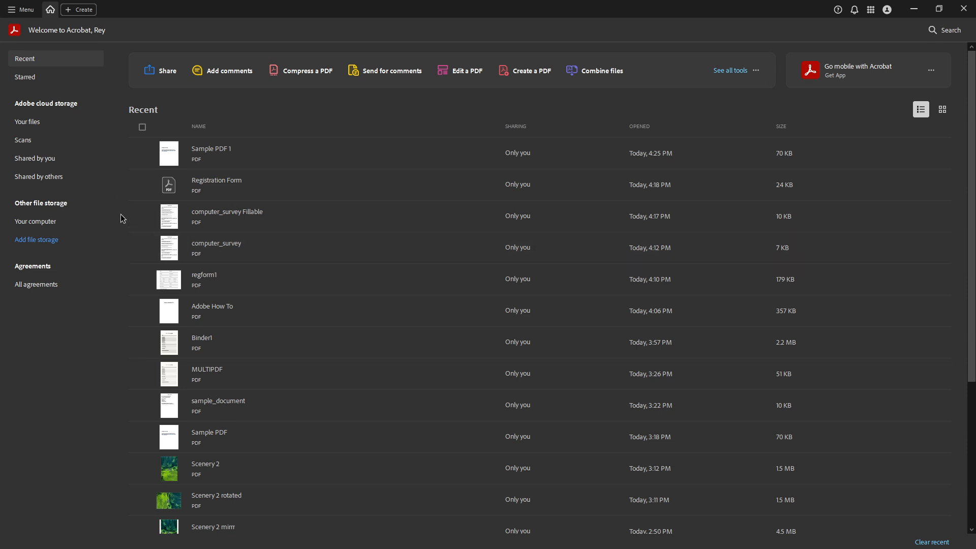
mouse_move(116, 205)
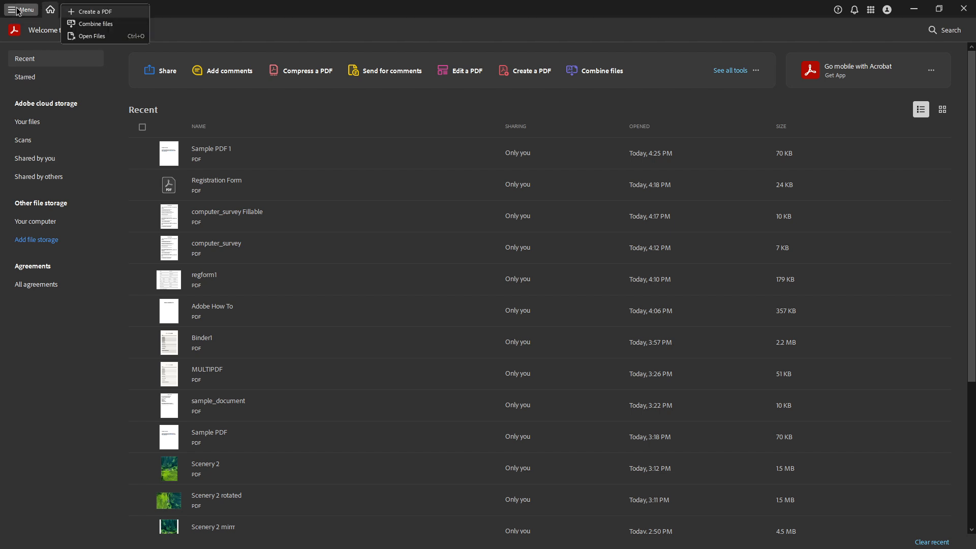
mouse_move(24, 11)
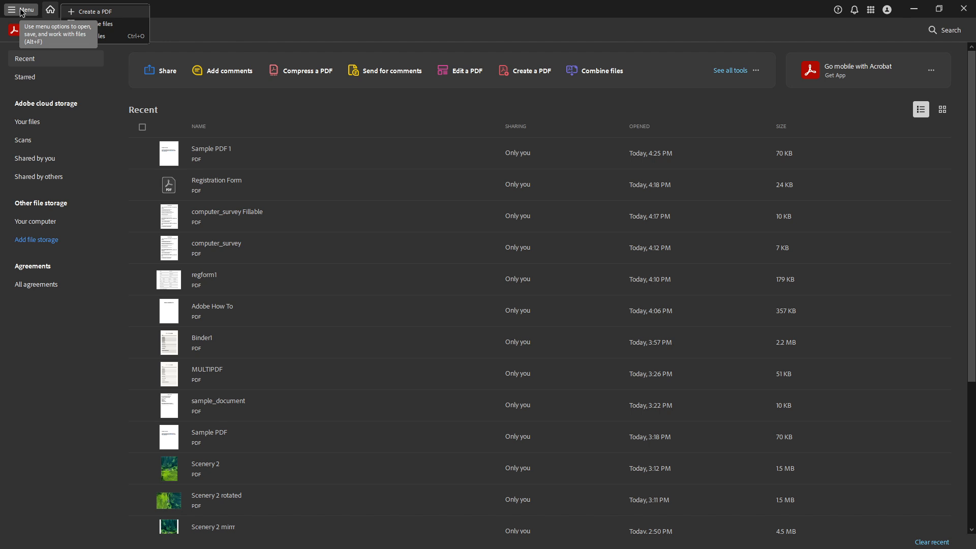
Bring up the Open dialog from the Menu and browse to the folder holding the sample PDFs
click(20, 9)
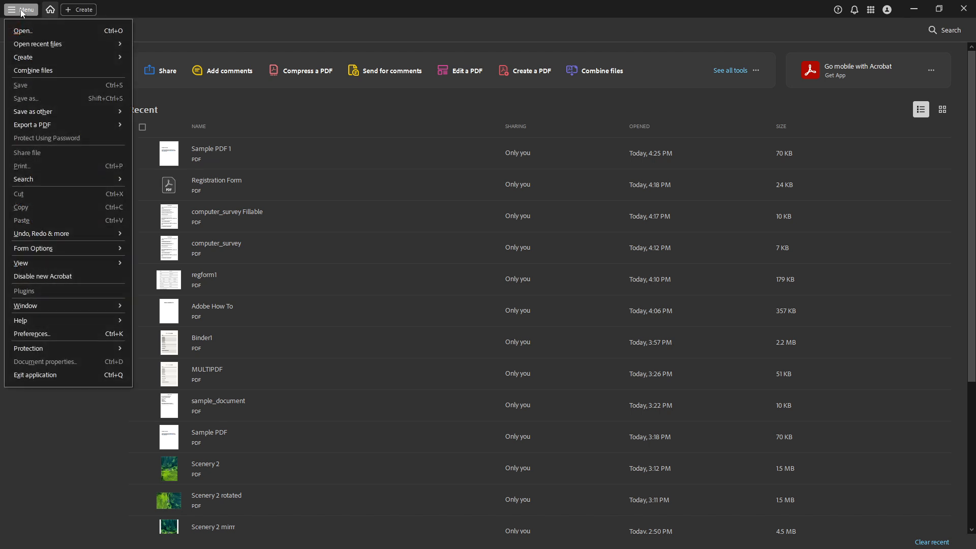
mouse_move(24, 31)
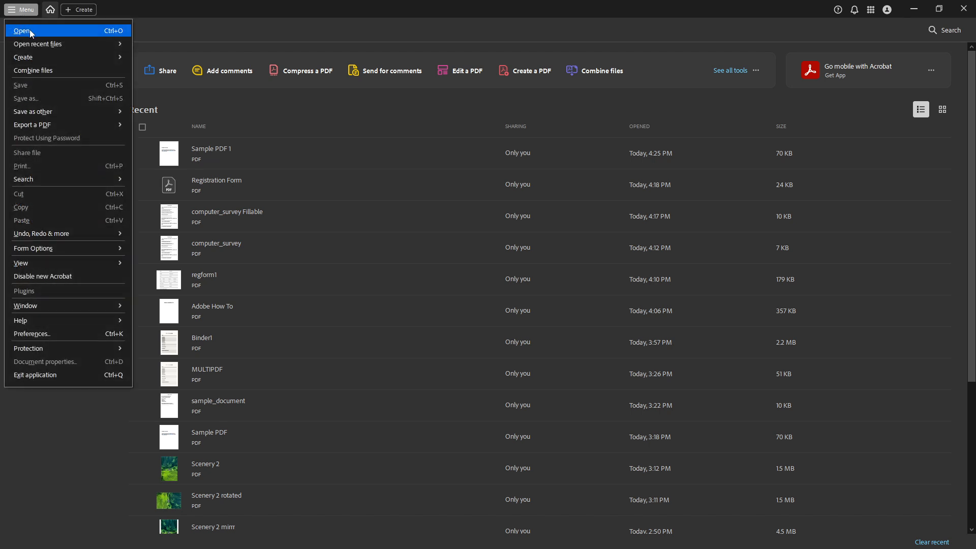
click(21, 30)
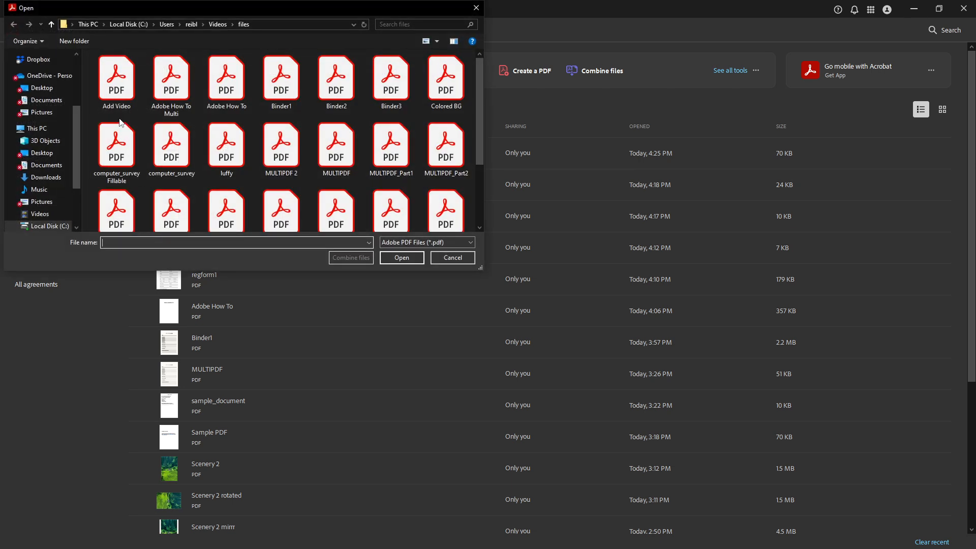
click(336, 148)
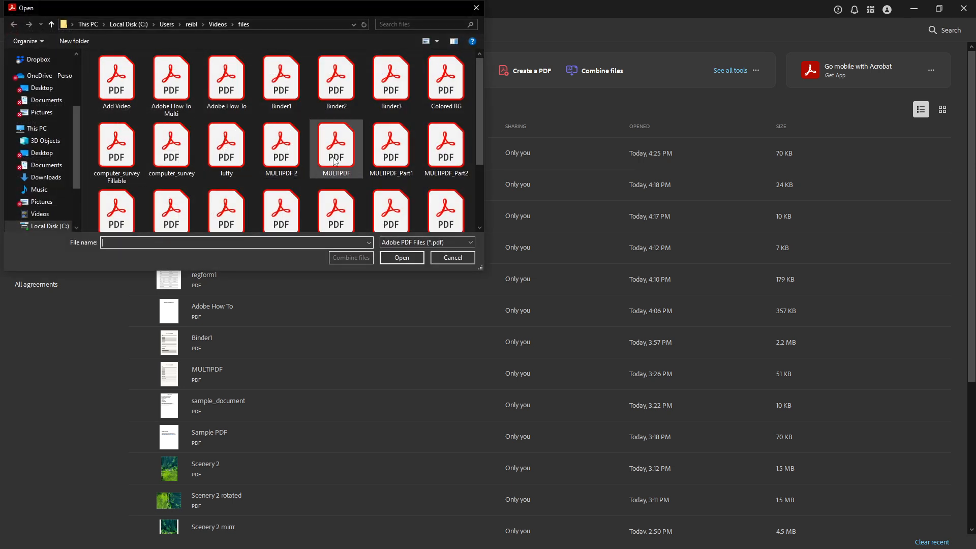
scroll(down, 3)
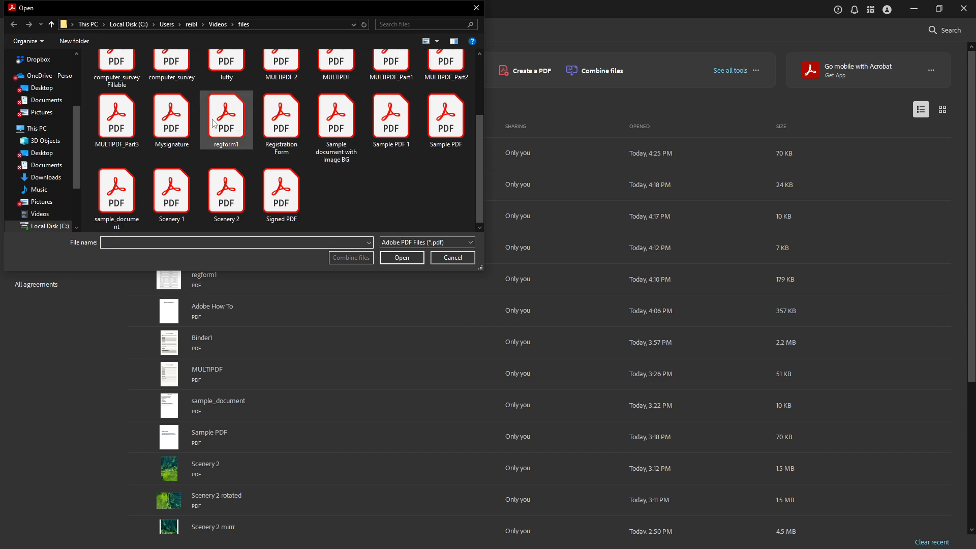
click(226, 193)
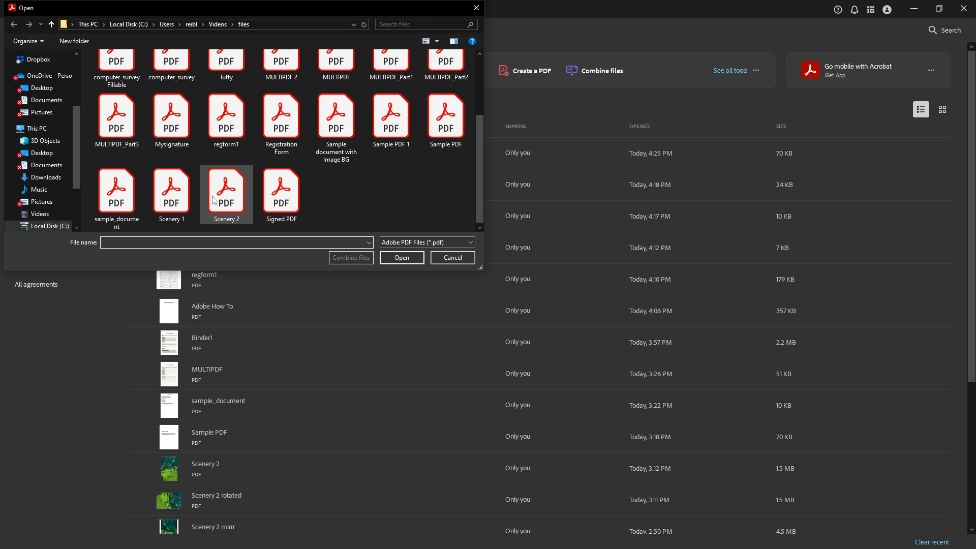
click(391, 118)
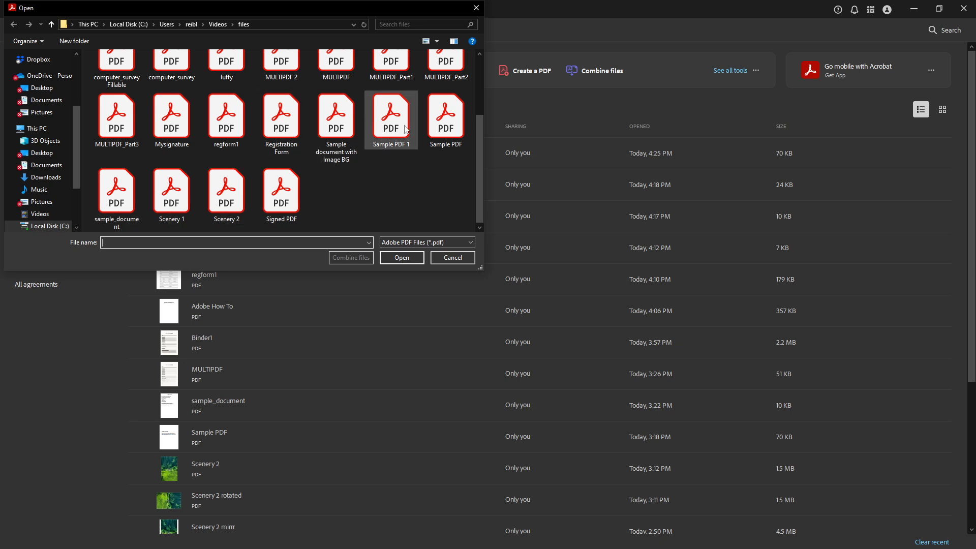
Open the Sample PDF, enter Edit mode and select the whole 'Sample Document' heading (Arial, size 23)
click(453, 257)
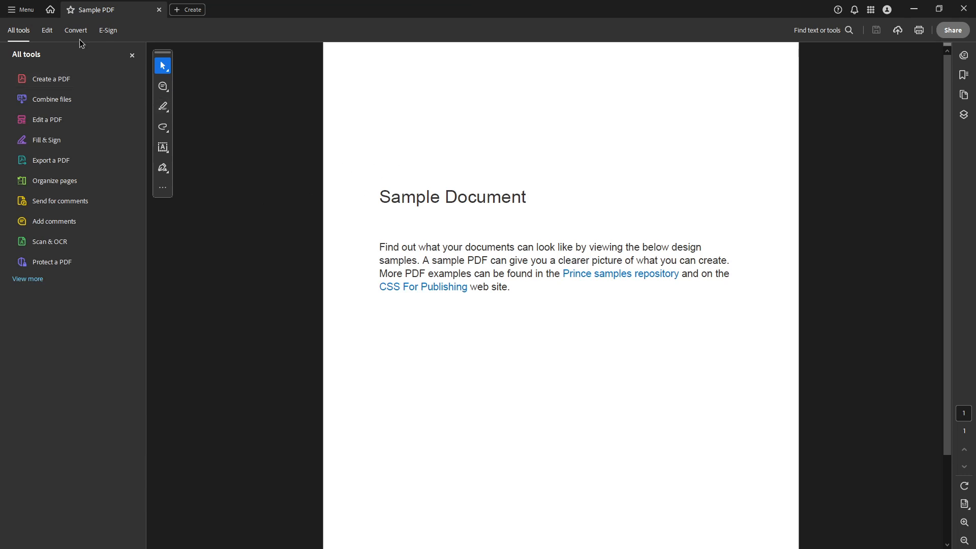
mouse_move(47, 33)
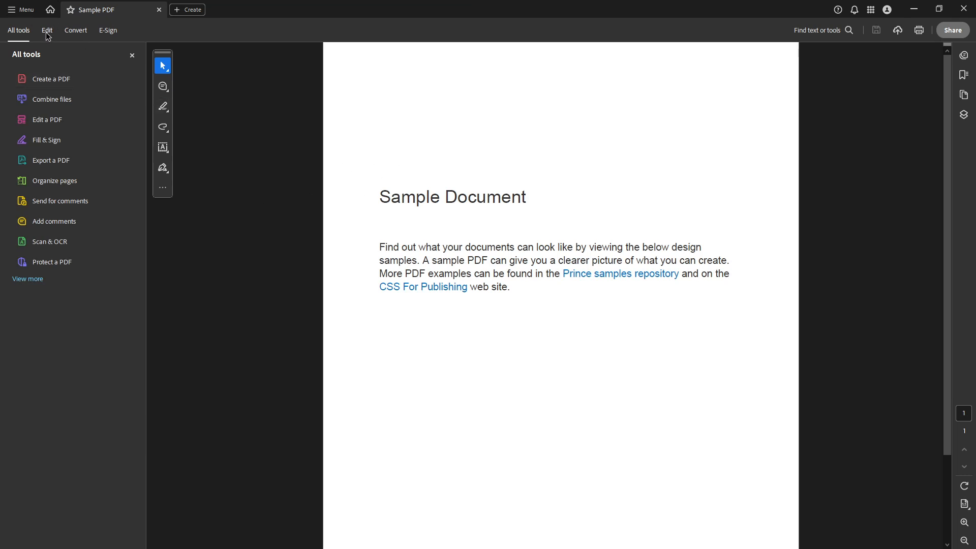
click(45, 29)
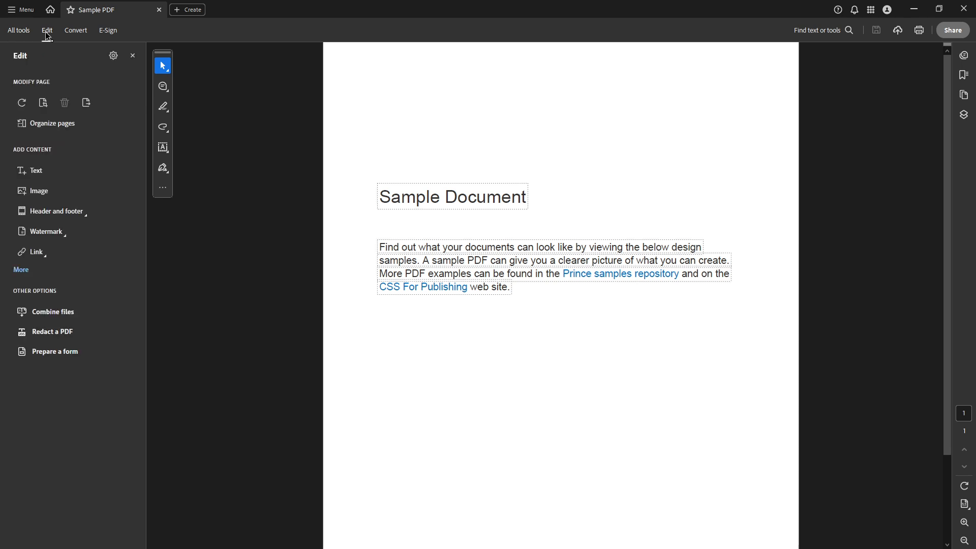
mouse_move(60, 45)
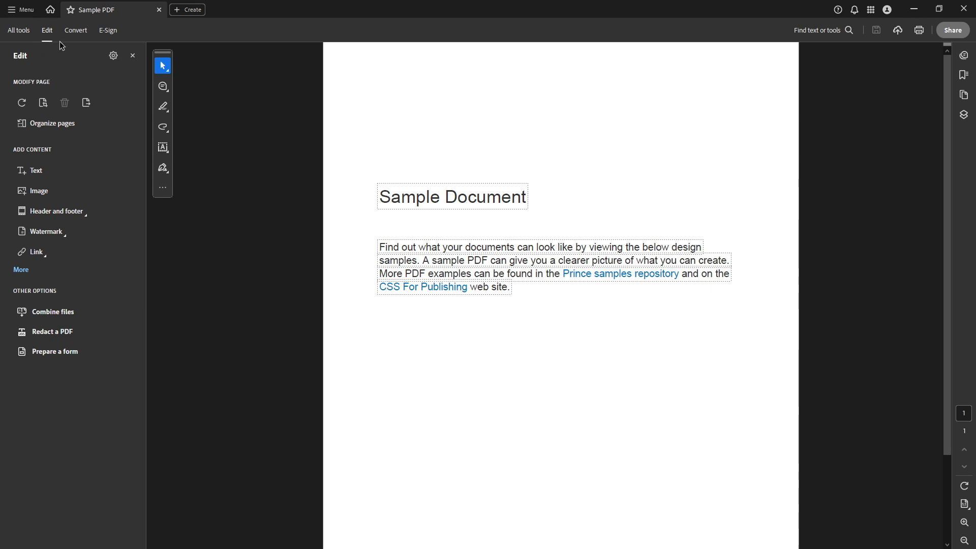
mouse_move(330, 178)
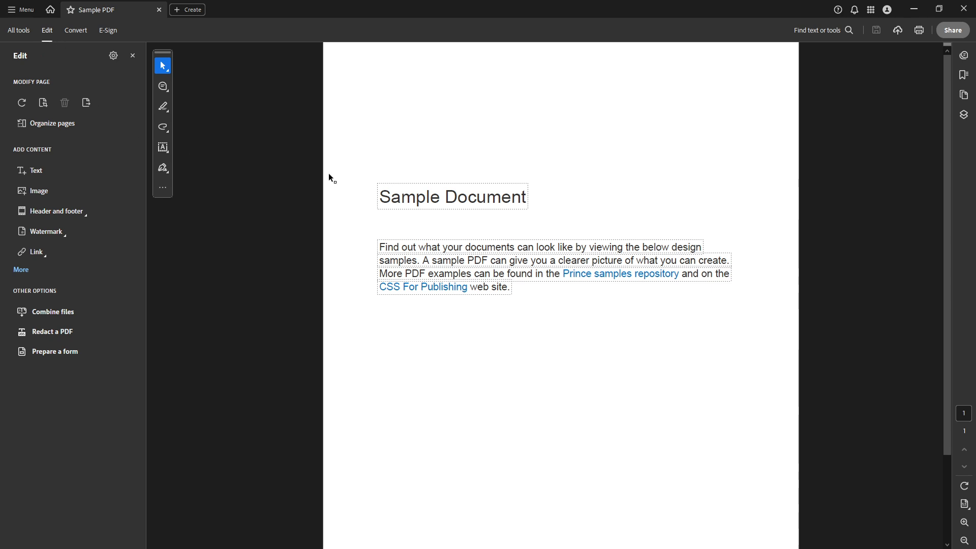
click(452, 196)
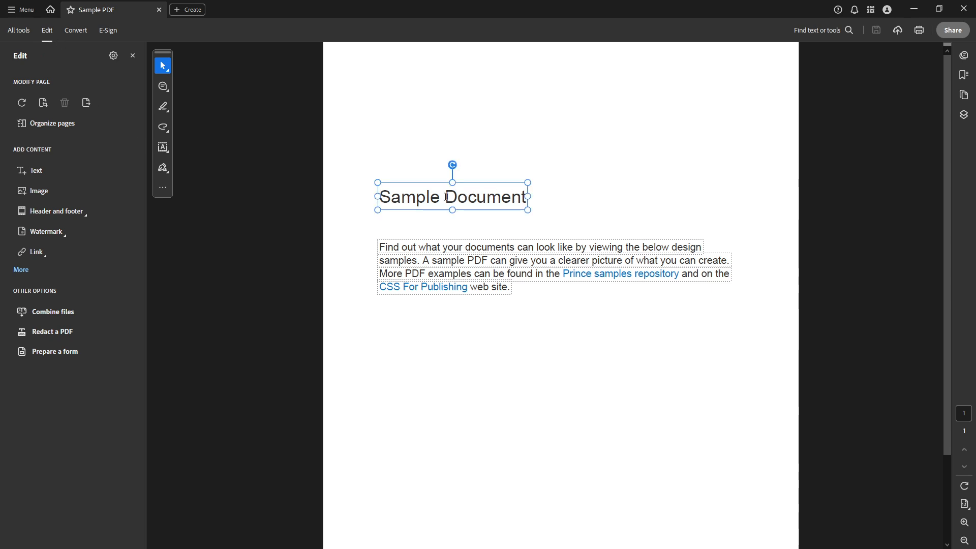
click(452, 196)
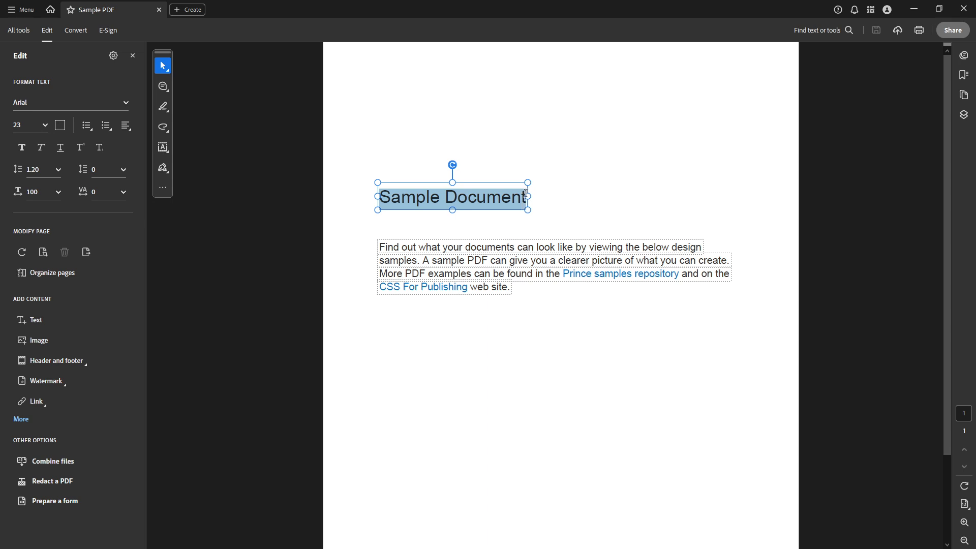
Recolour the selected heading via Font color to orange, then green, then blue
right_click(453, 196)
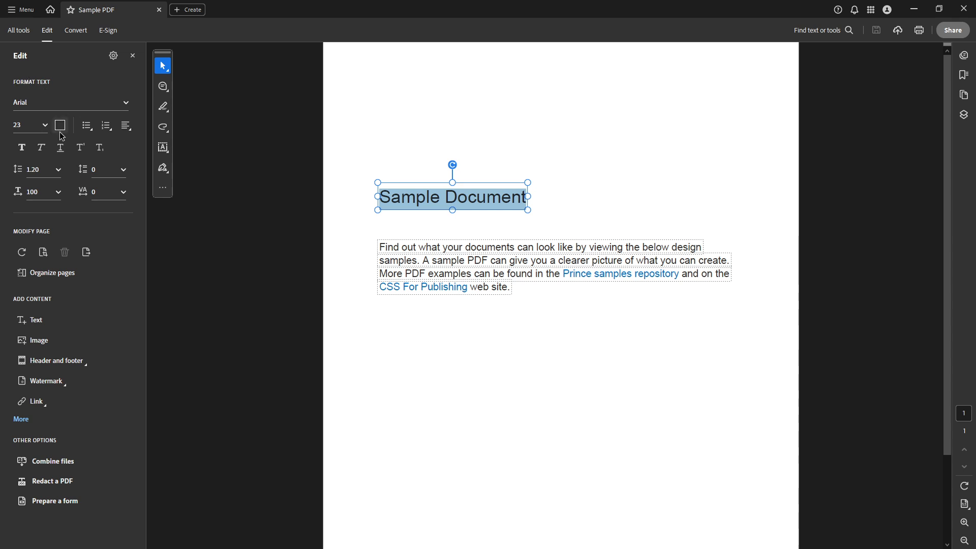
mouse_move(34, 157)
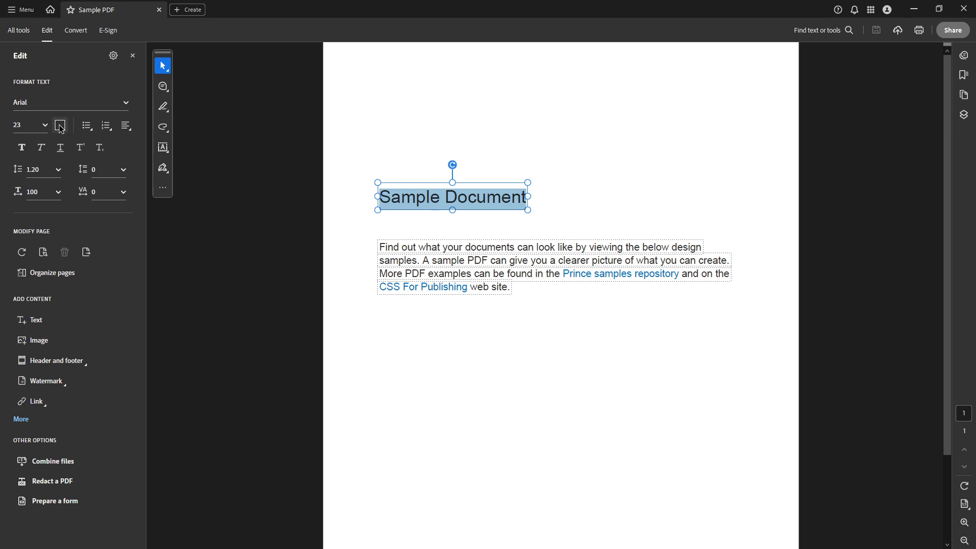
mouse_move(60, 125)
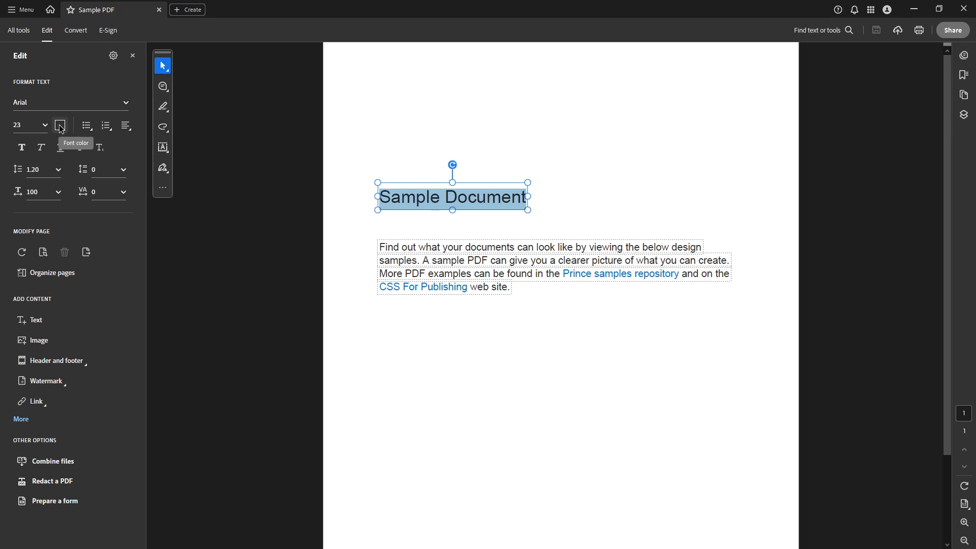
click(60, 125)
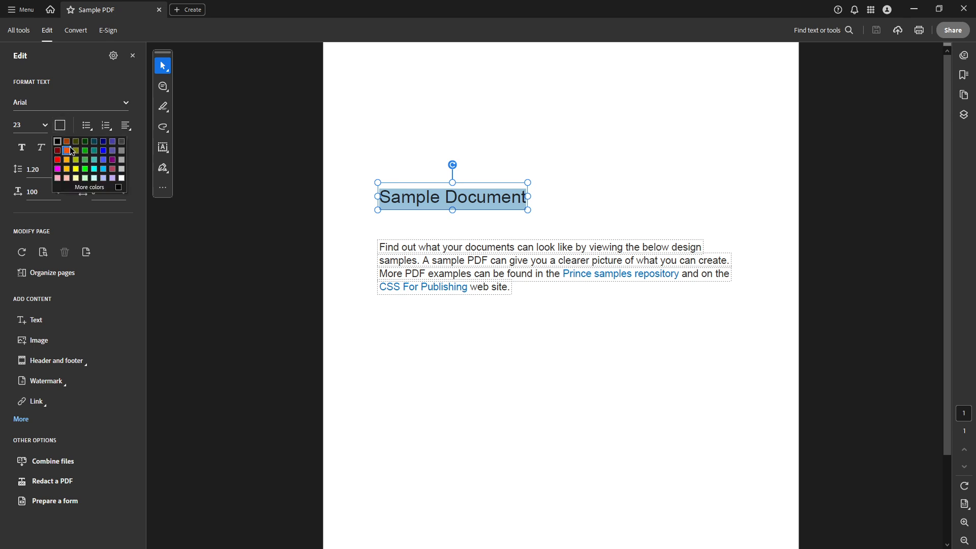
click(67, 143)
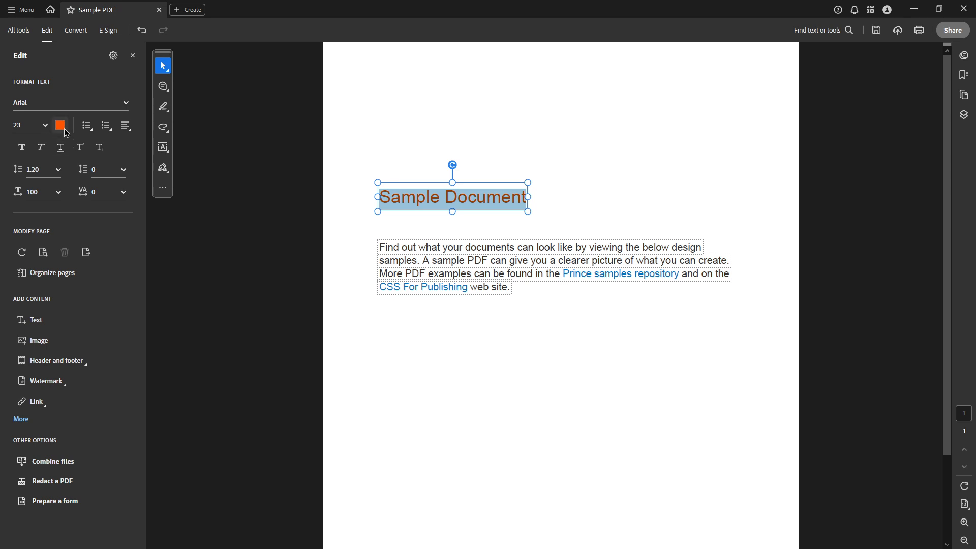
click(60, 124)
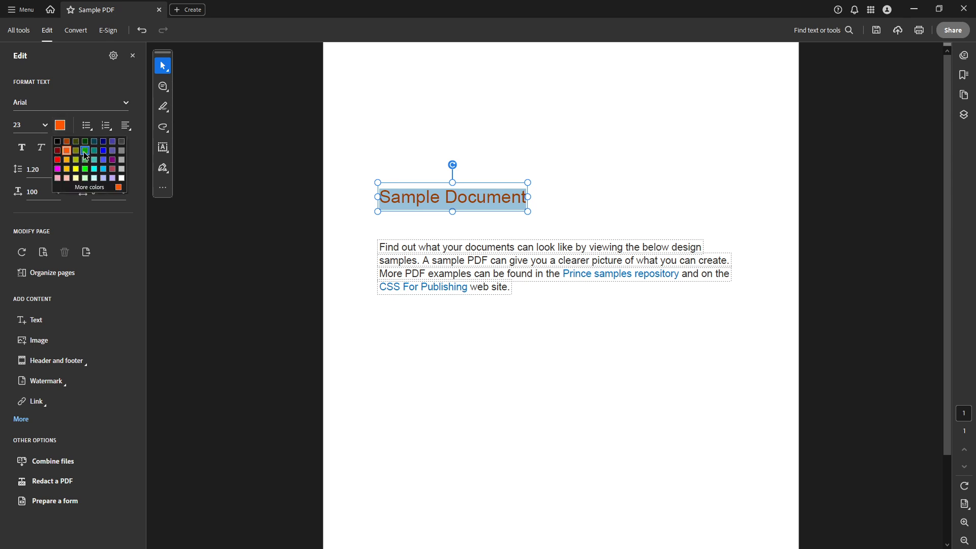
click(85, 151)
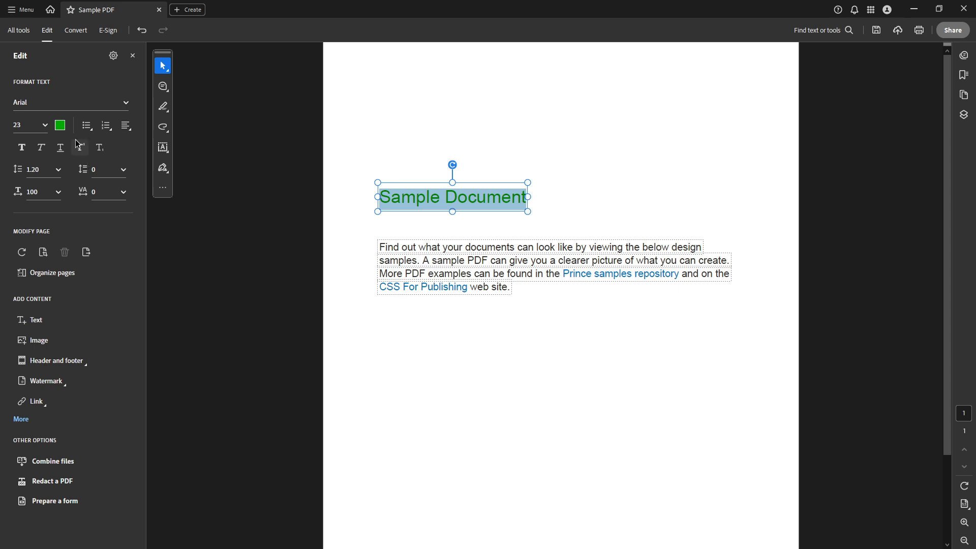
click(60, 125)
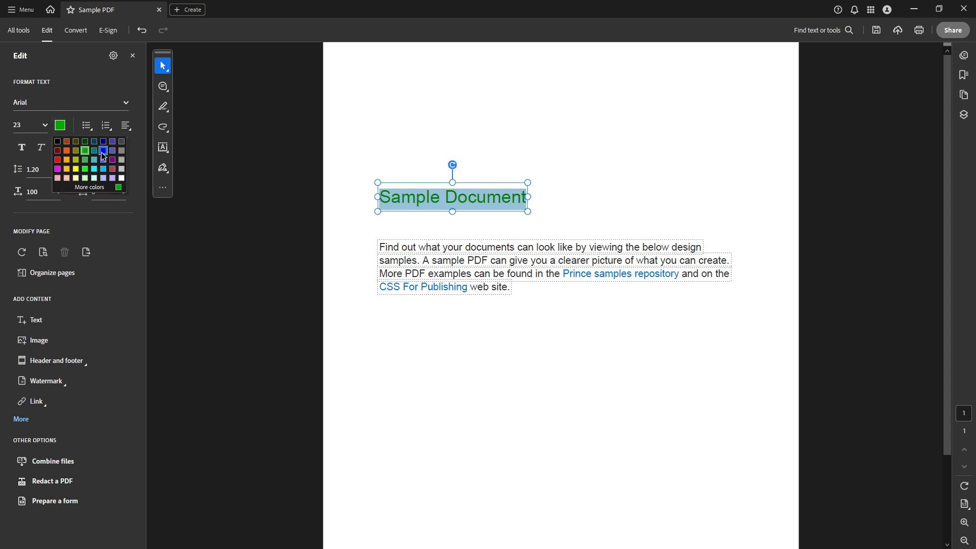
click(102, 150)
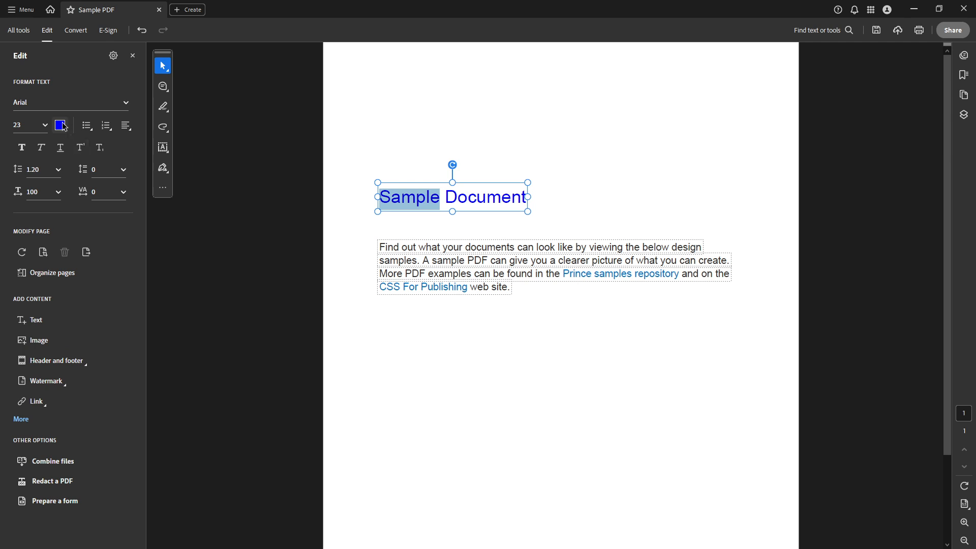
Colour the word 'Sample' yellow, return 'Document' to black, then make 'Sample' green
click(60, 125)
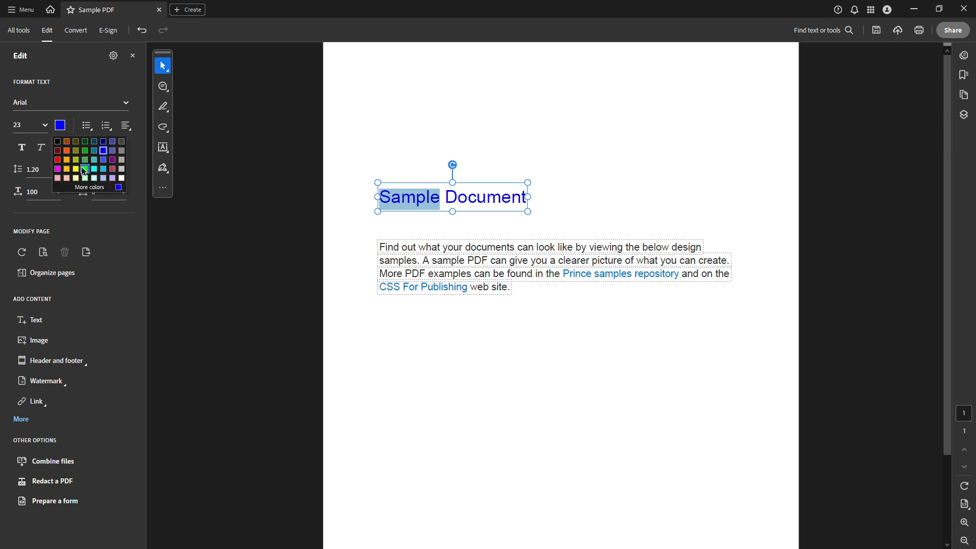
click(85, 169)
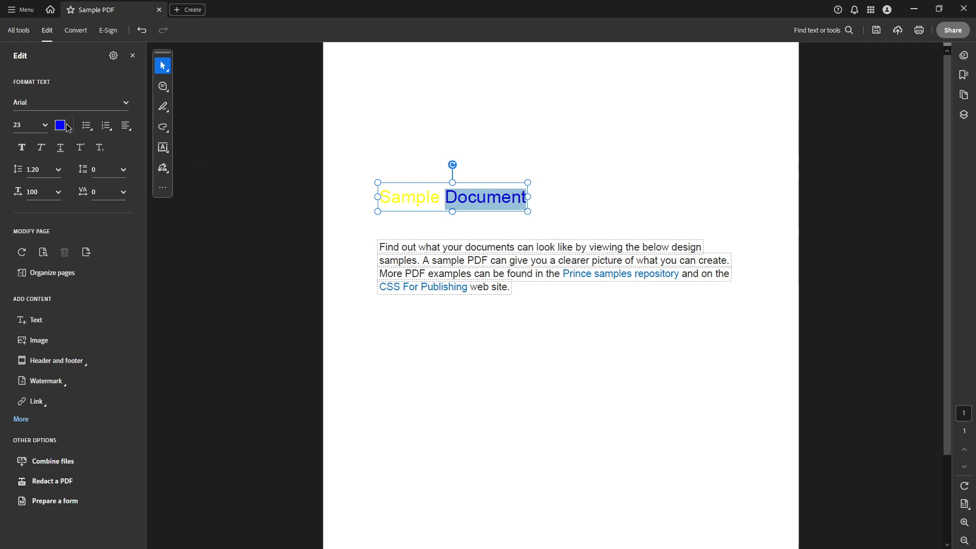
click(60, 125)
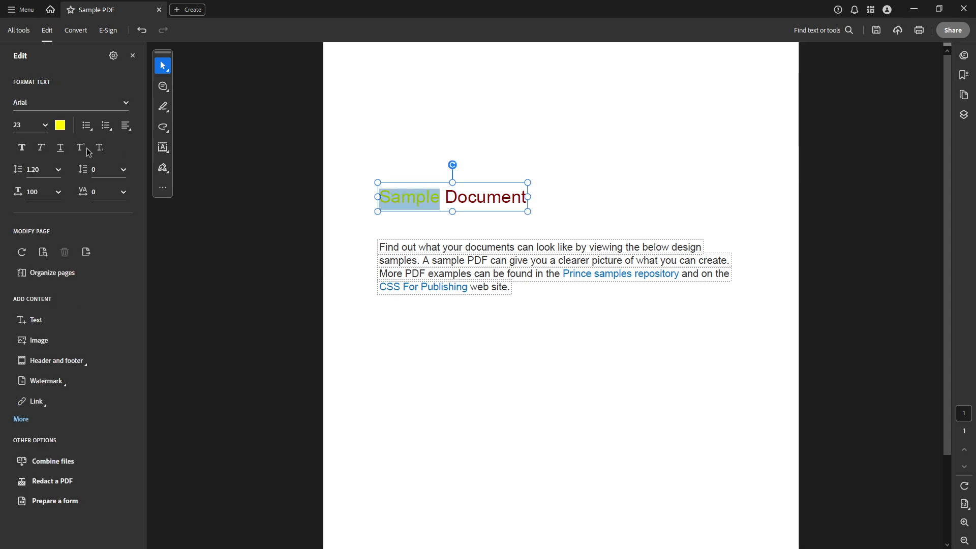
mouse_move(59, 125)
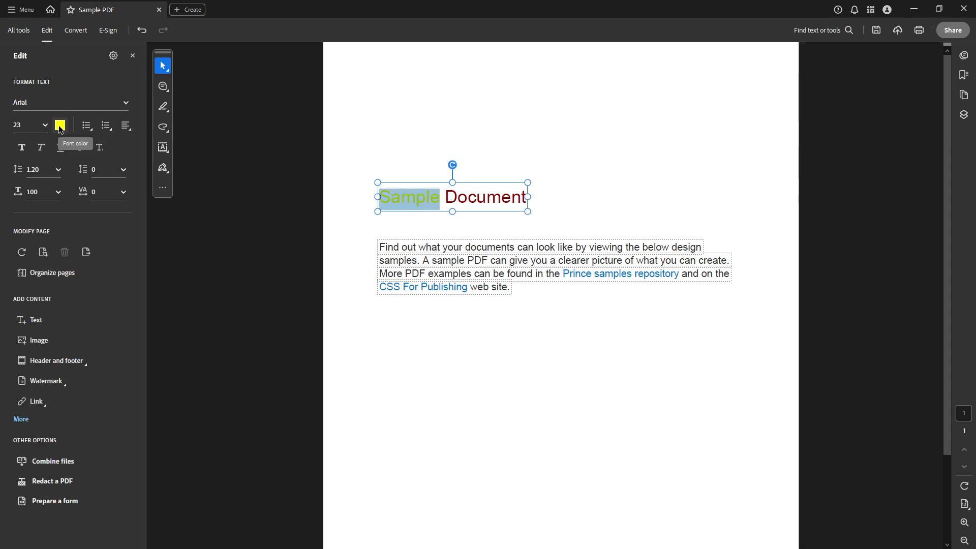
click(59, 124)
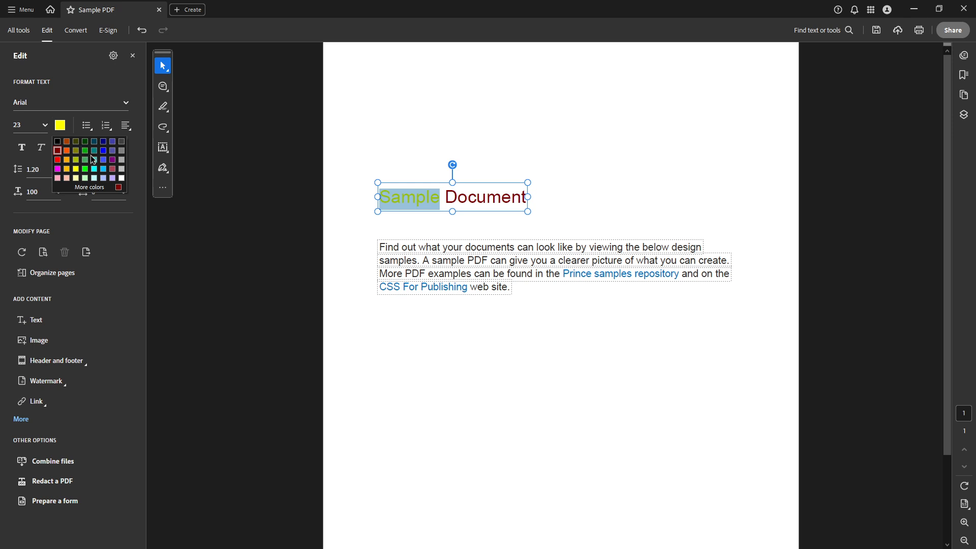
click(85, 151)
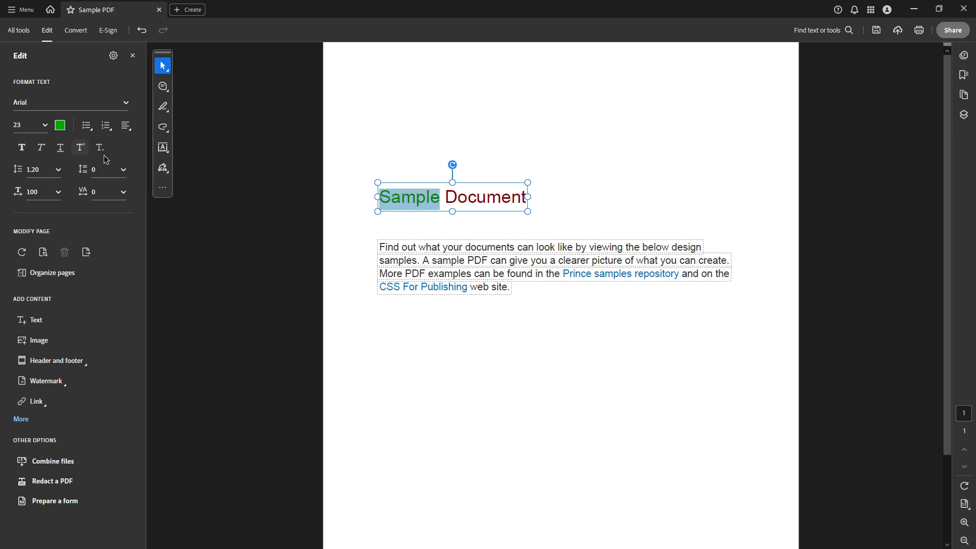